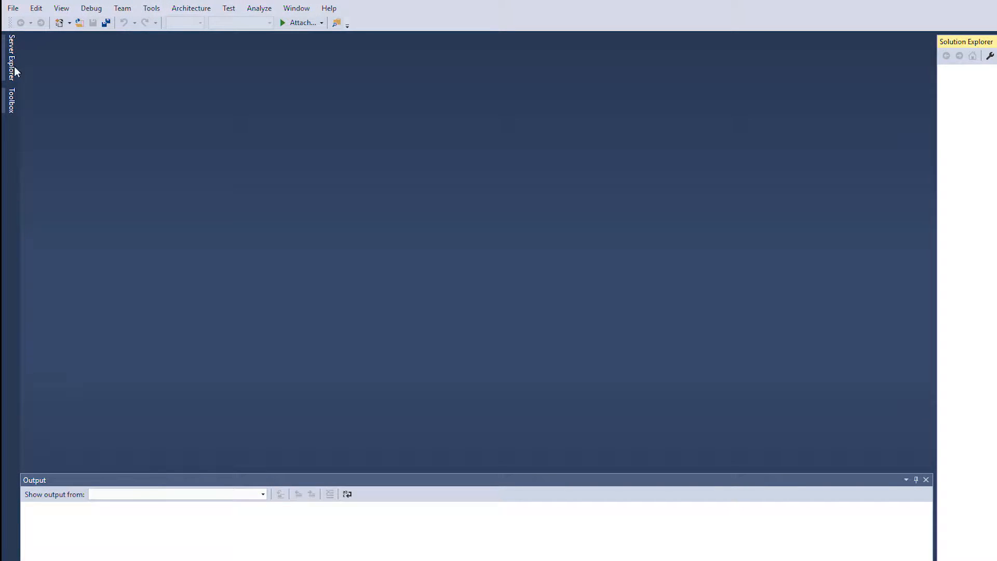
Create a new Synergy/DE Traditional Application (DBR) project named Anatomy_Mainline
left_click(12, 7)
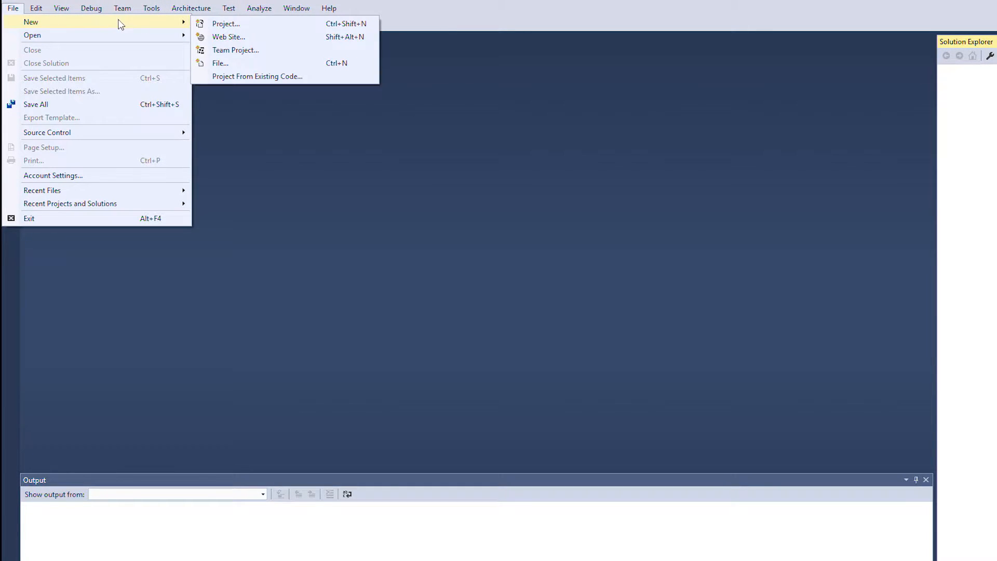
left_click(226, 23)
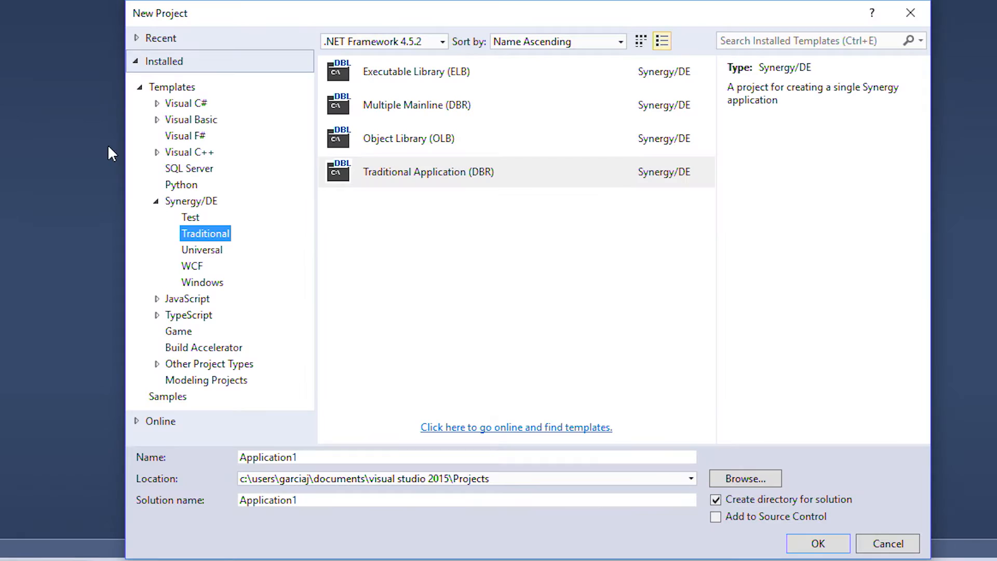
left_click(445, 456)
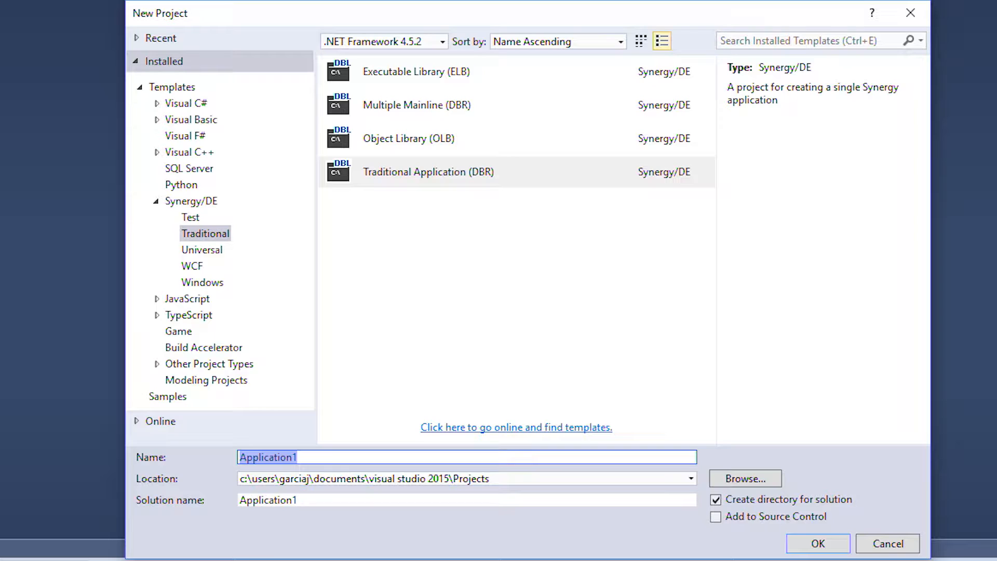
type("Anatomy")
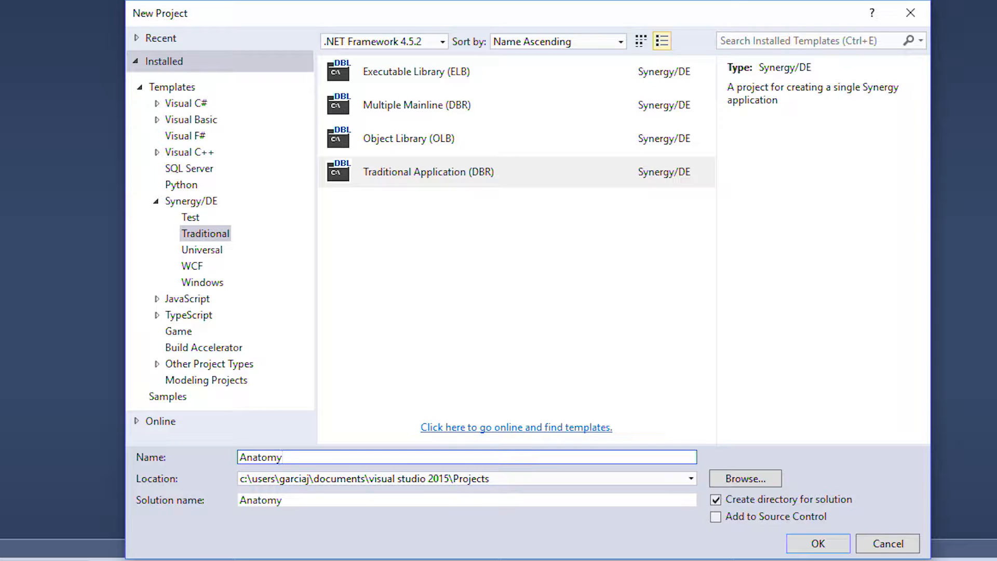
type("_Mainline")
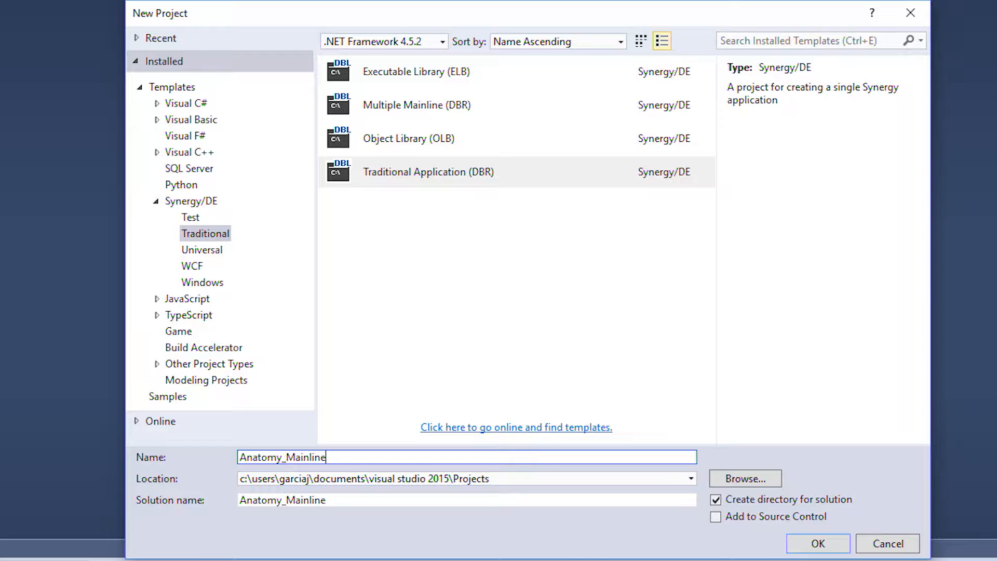
left_click(818, 543)
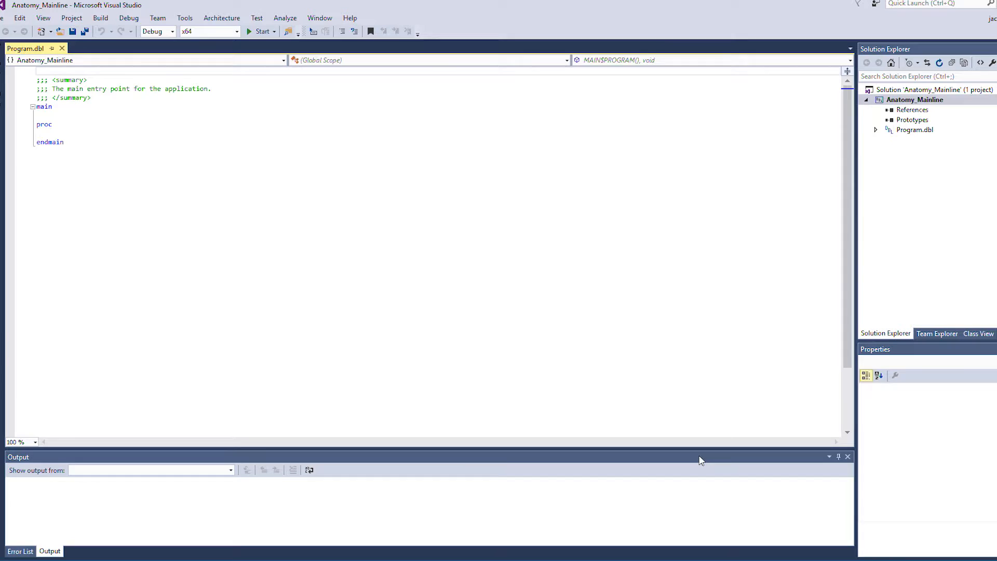
left_click(100, 18)
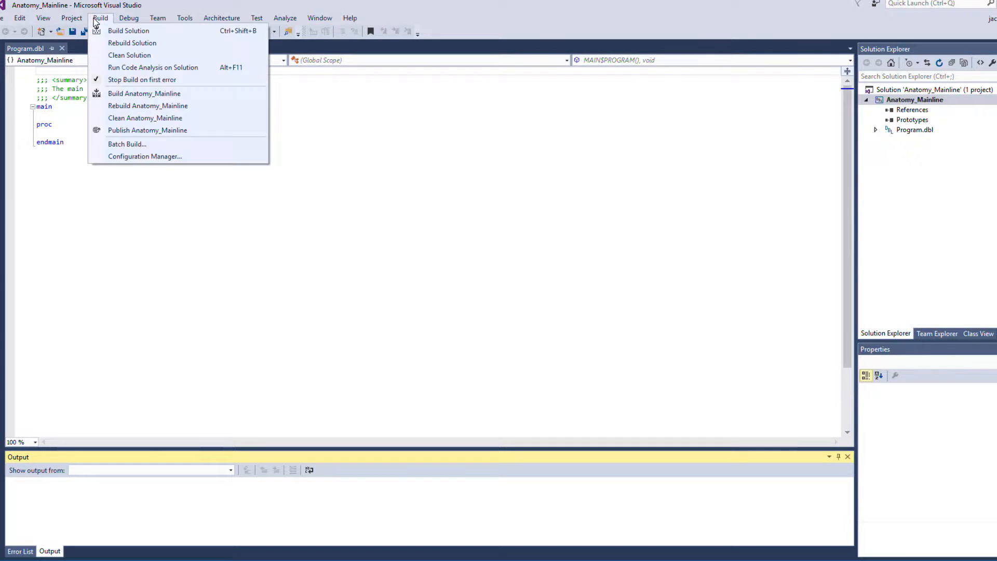
left_click(128, 31)
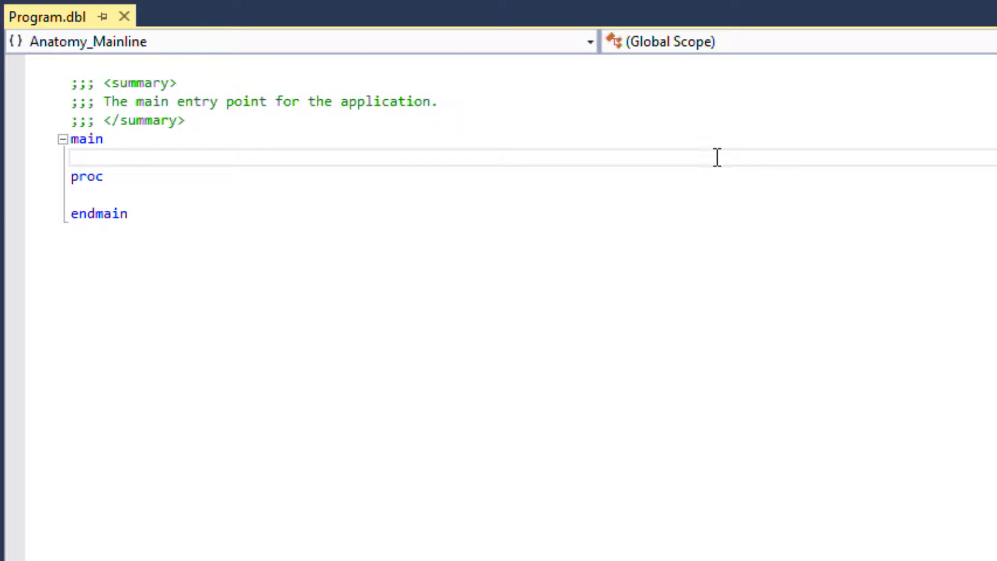
Add ';;this is the data division' and ';;this is the procedure division' comments in Program.dbl
type(";;")
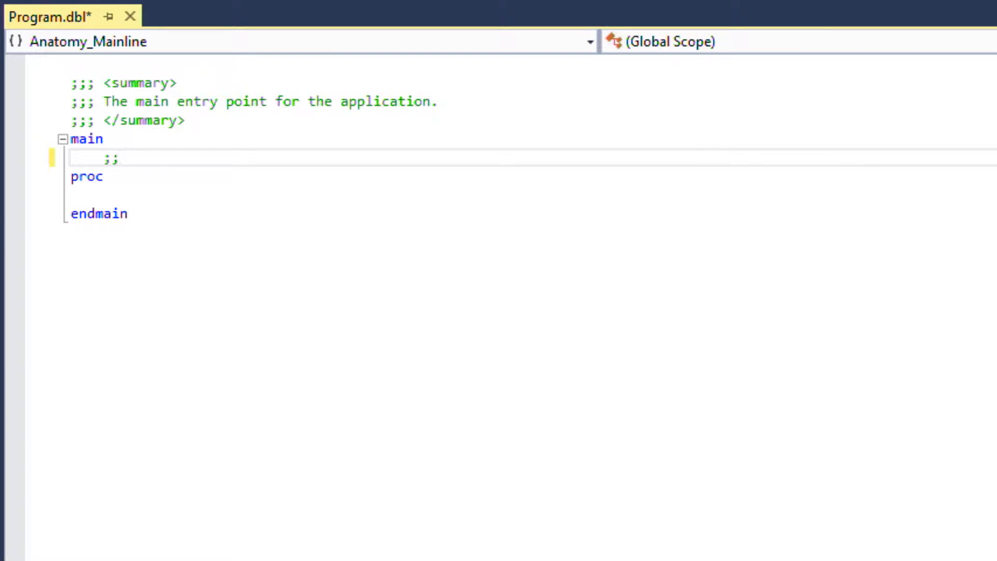
type("this is the data")
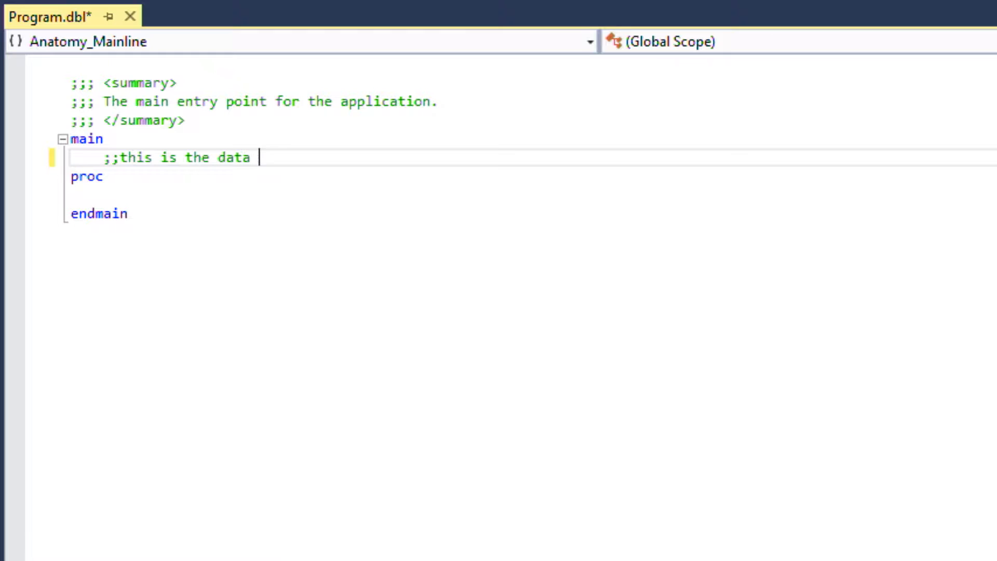
type("division")
left_click(532, 196)
type(";;this is the procedur")
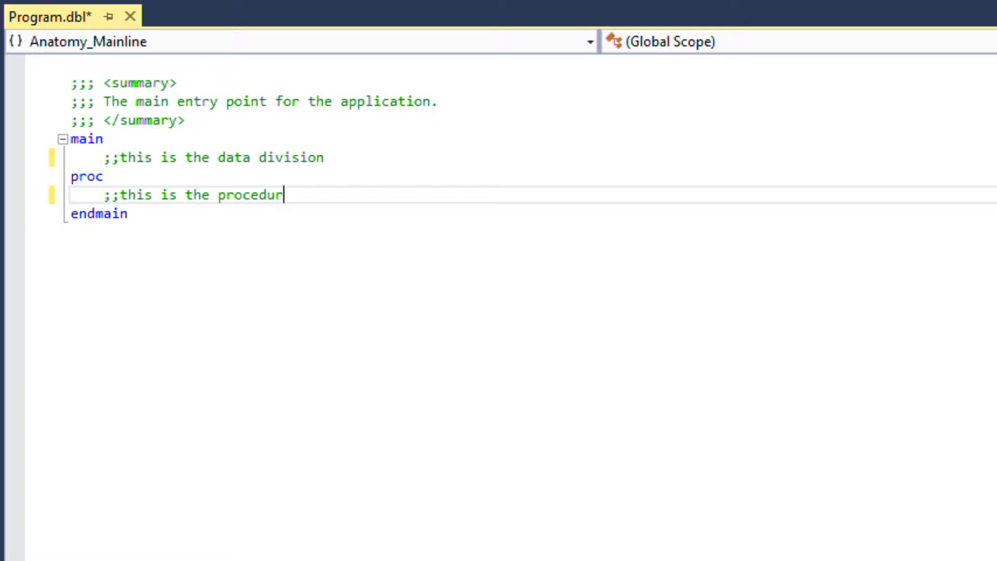
type("e division")
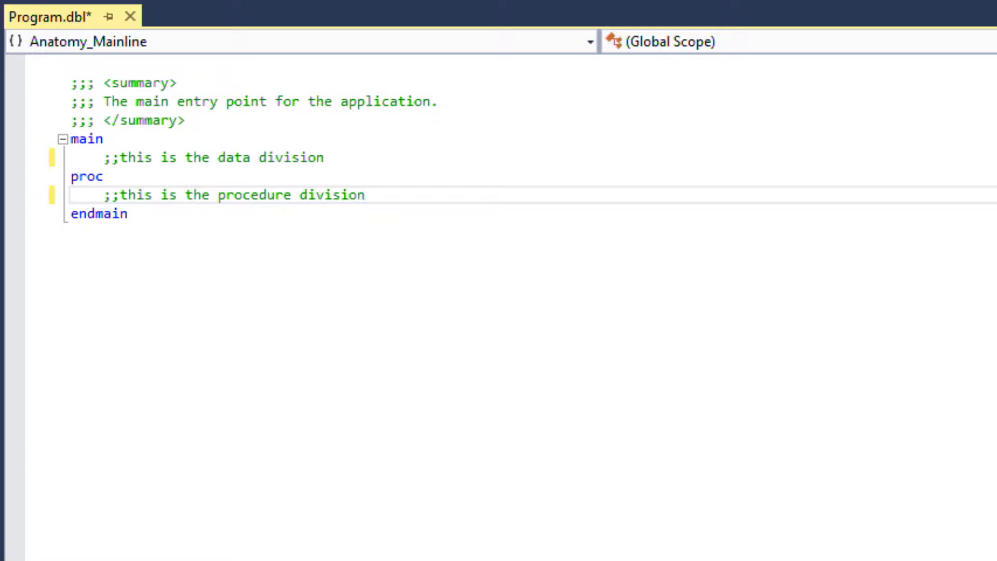
left_click(366, 195)
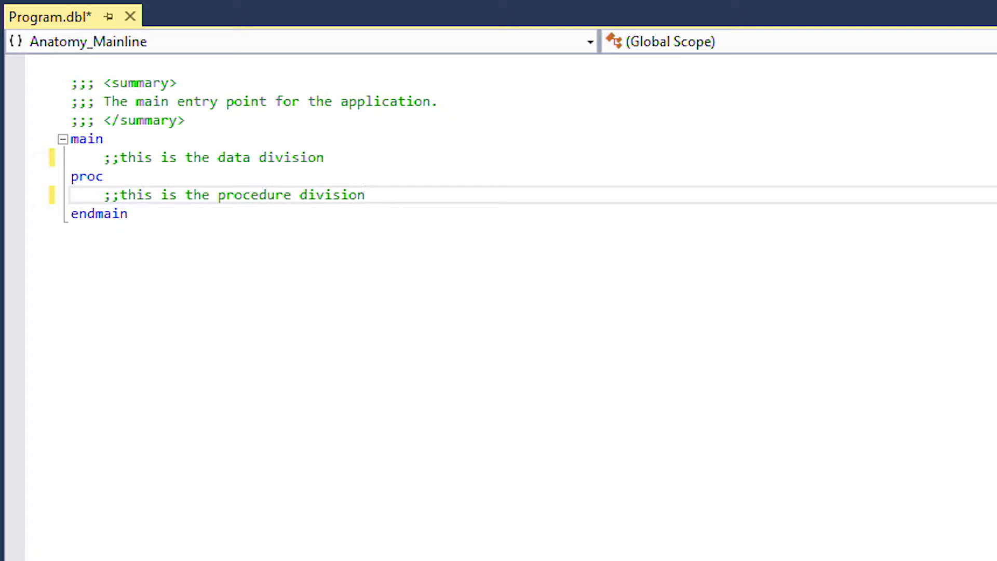
Remove the main statement and delete the endmain keyword in Program.dbl
left_click(185, 121)
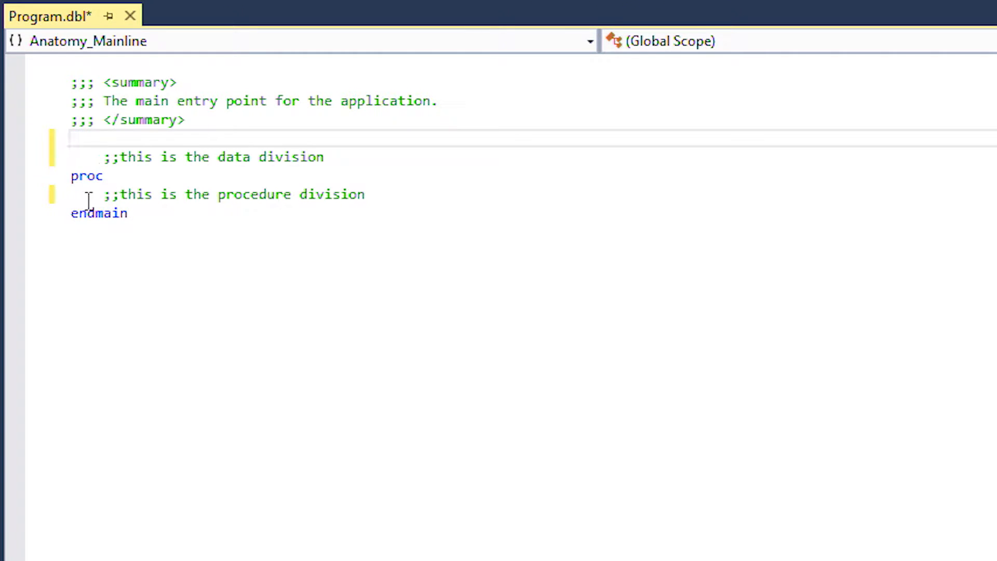
double_click(99, 212)
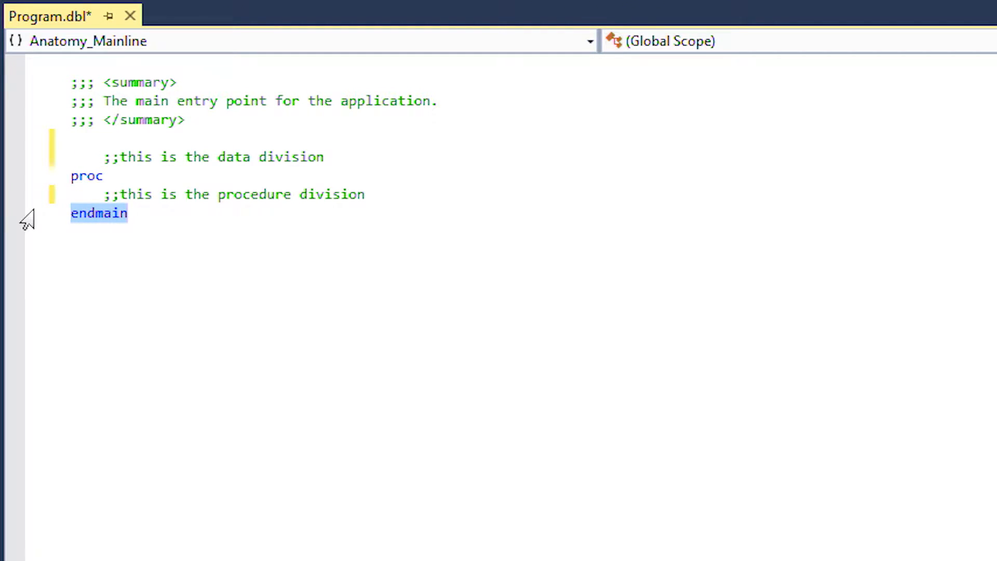
key("Delete")
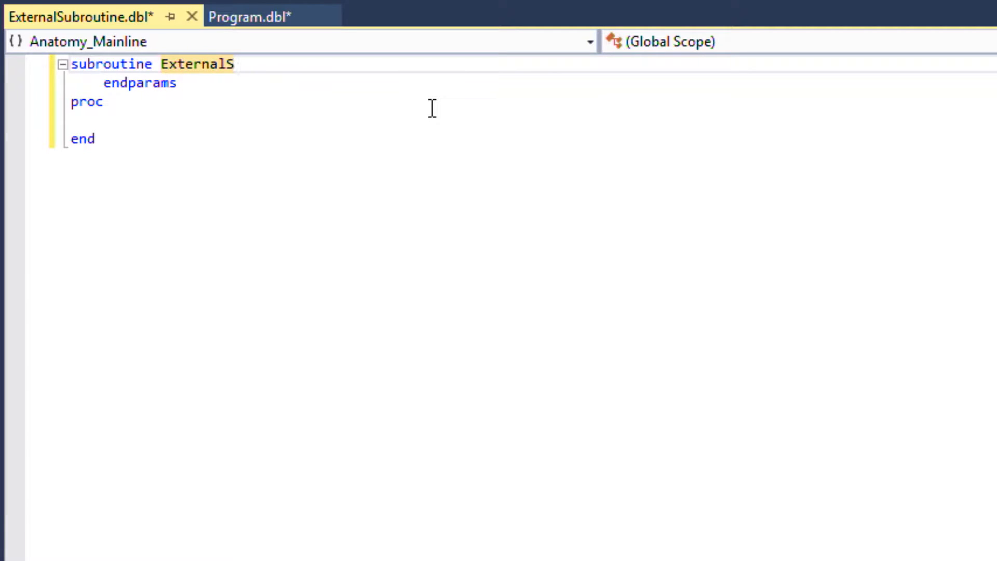
Finish typing the subroutine name ExternalSubroutine in ExternalSubroutine.dbl
type("ubroutine")
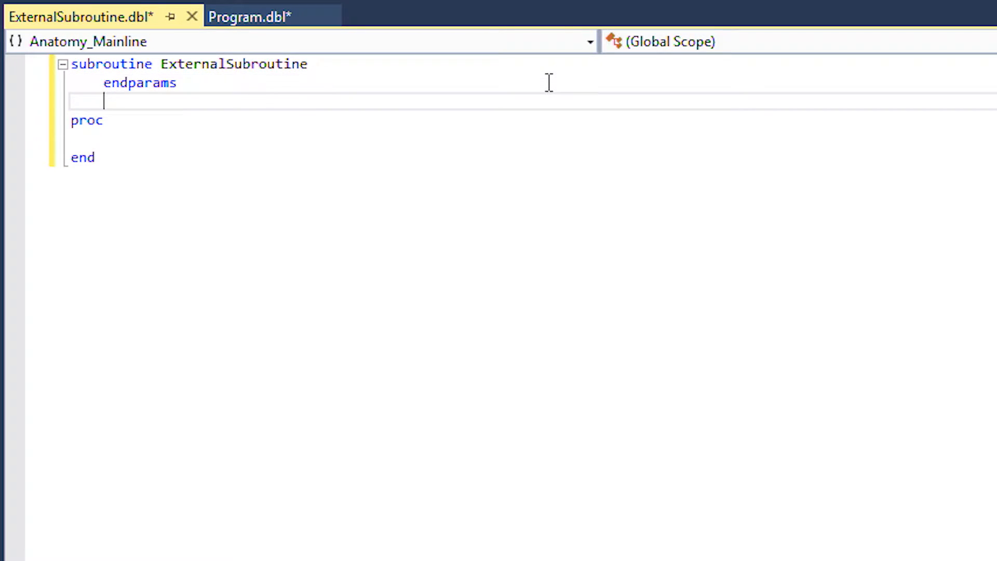
Comment ExternalSubroutine's data and procedure divisions and add xreturn before end
type(";;this i")
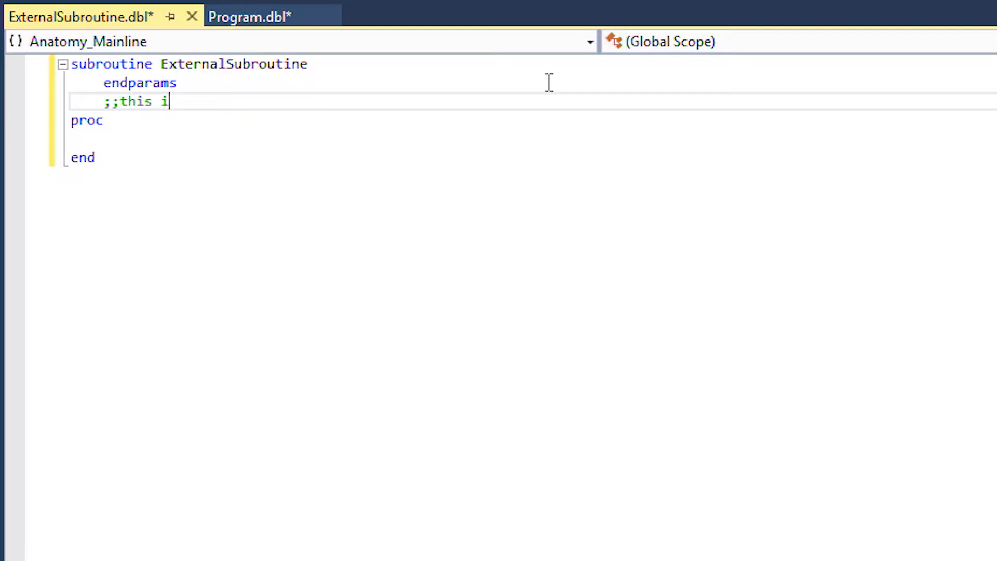
type("s the data divi")
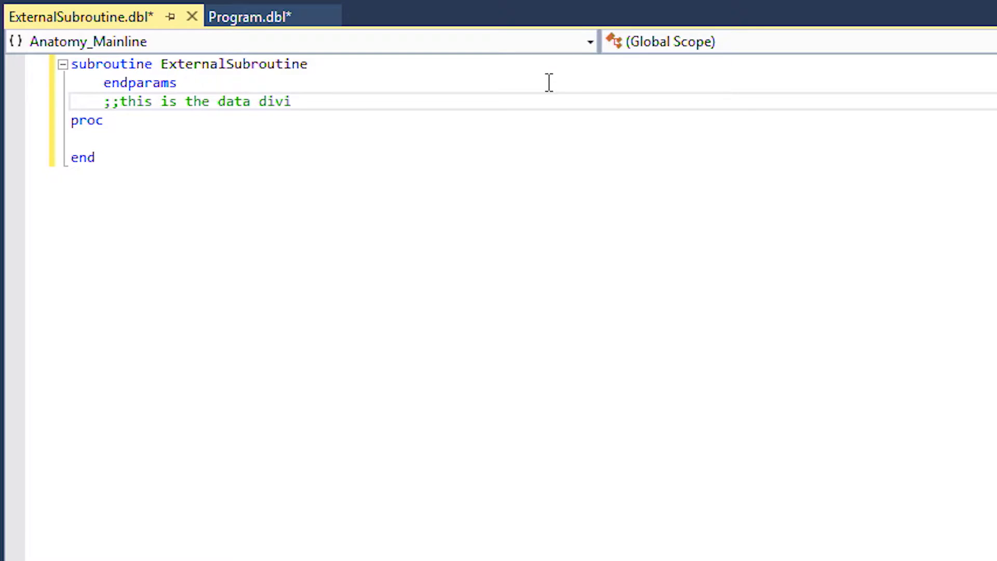
type("sion")
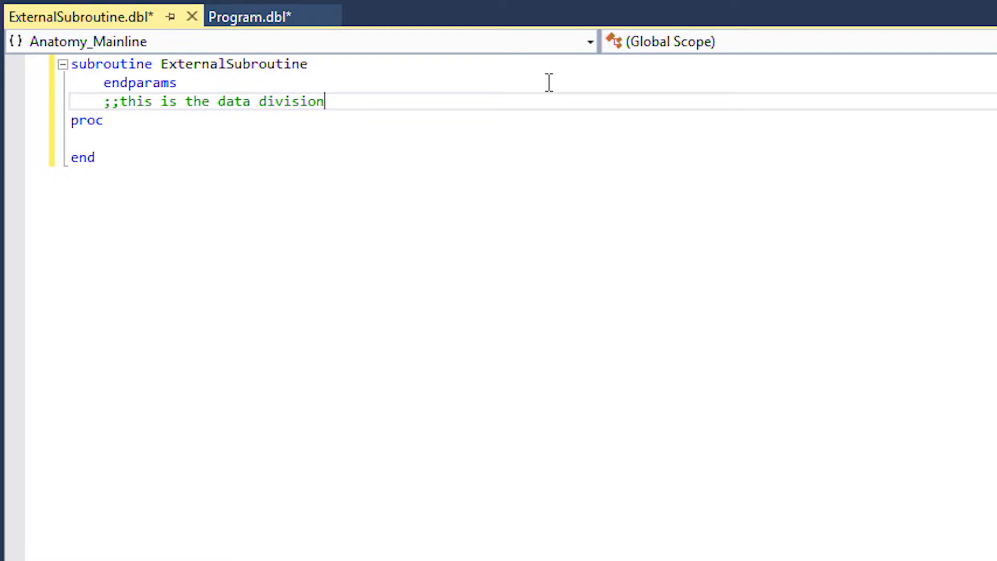
type(";;this is the pro")
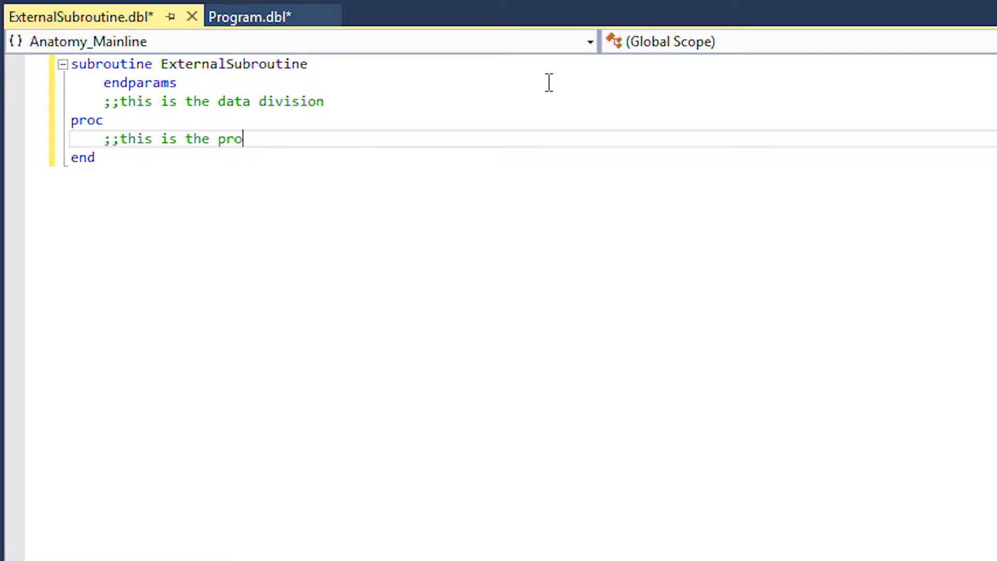
type("cedure divi")
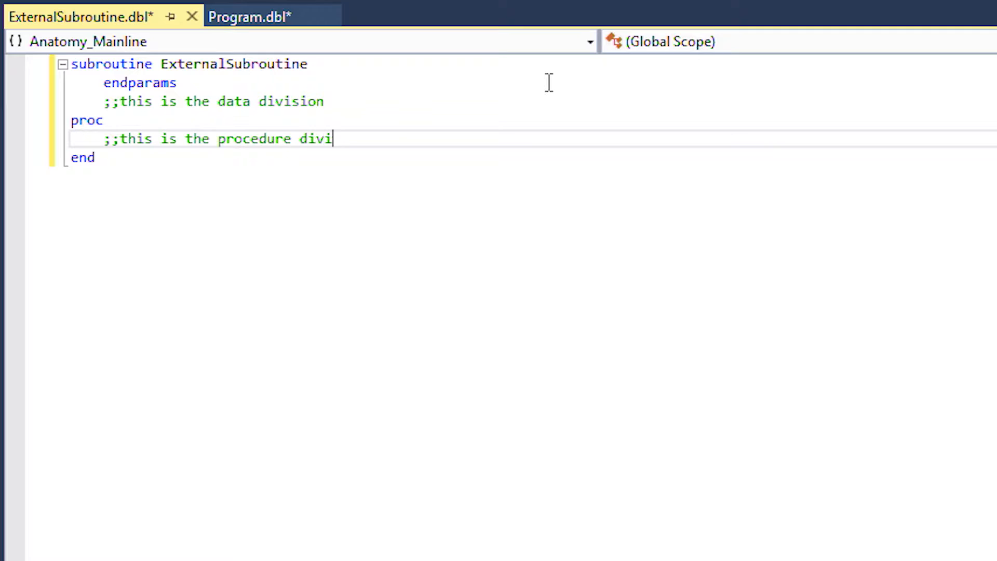
type("sion")
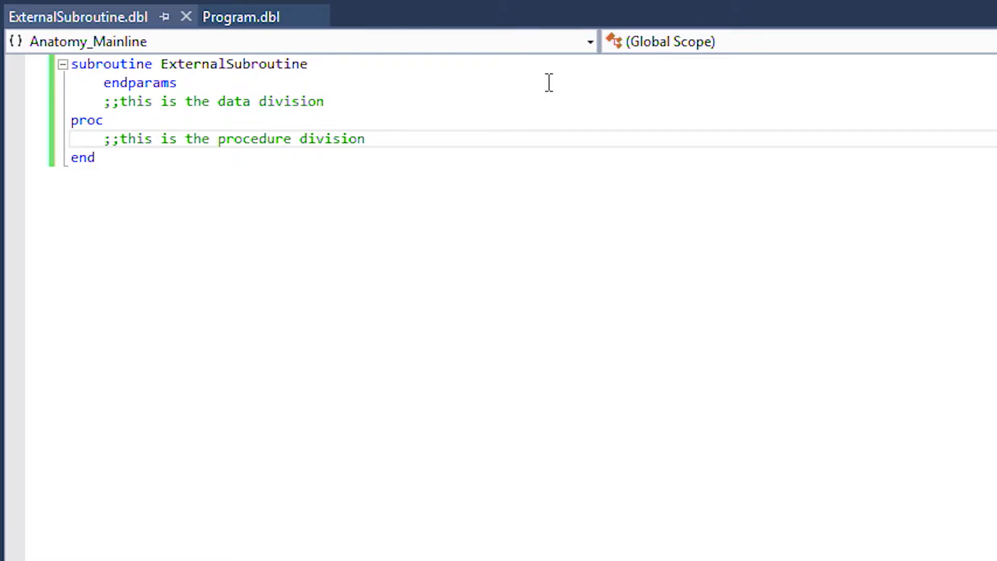
mouse_move(810, 145)
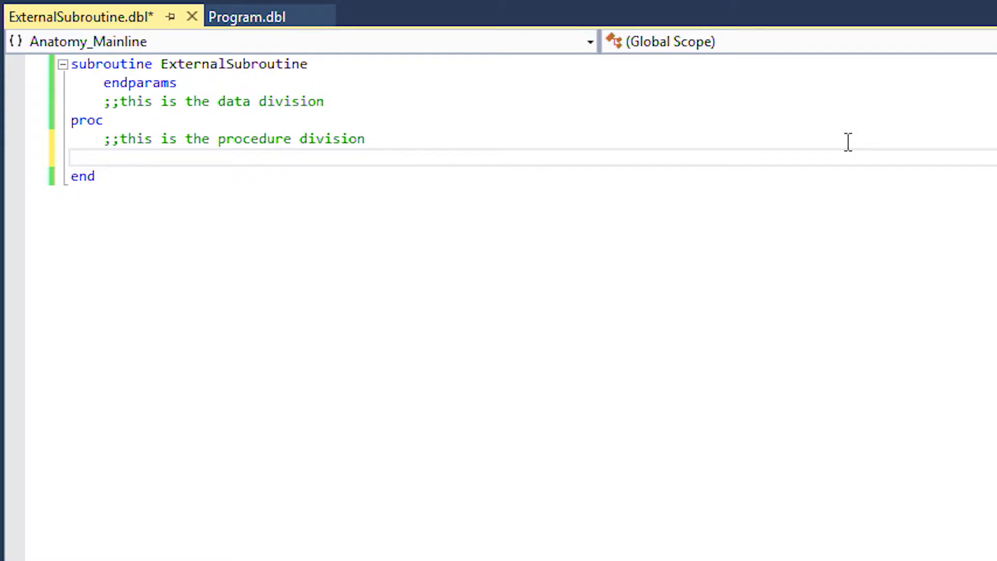
type("xreturn")
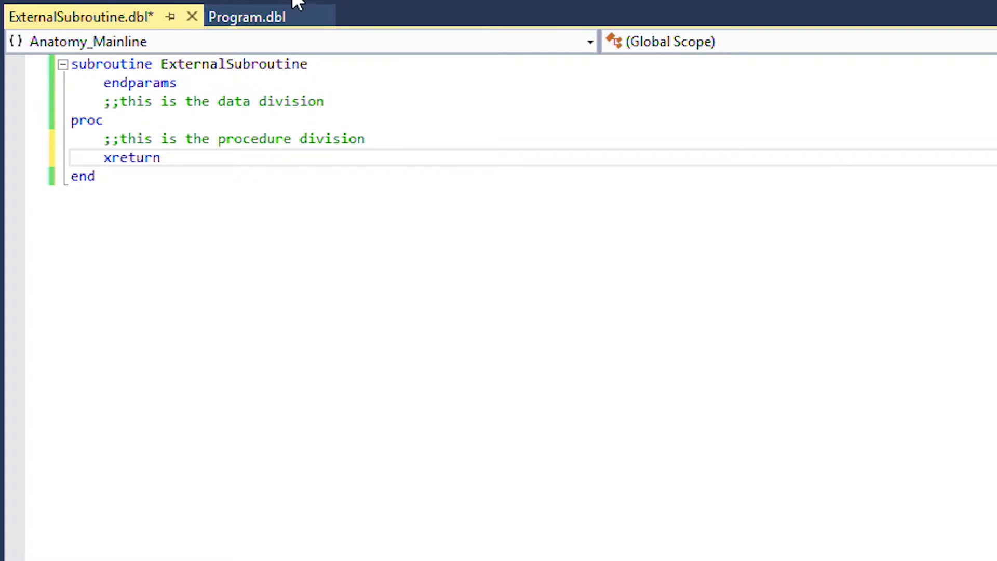
left_click(247, 17)
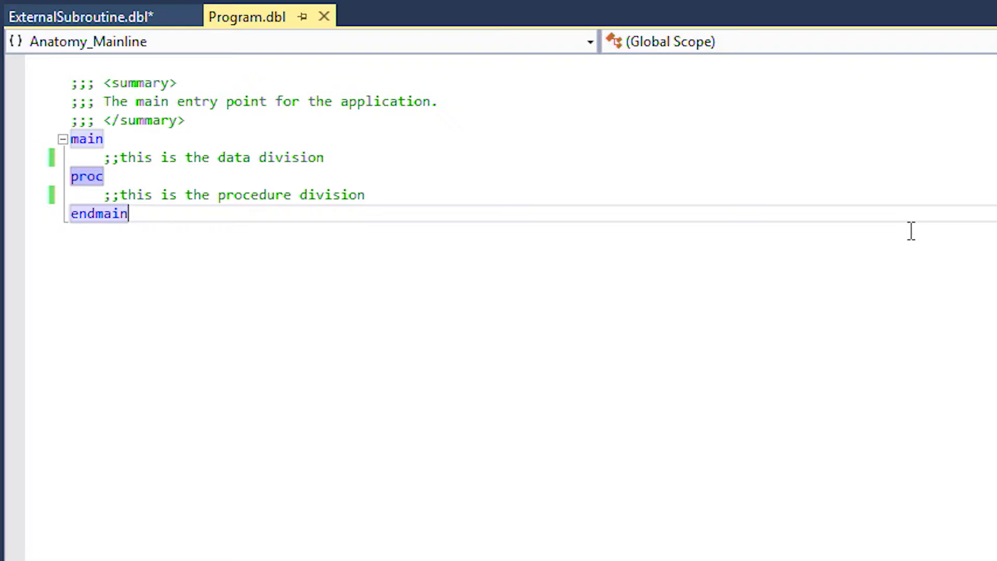
Add 'xcall ExternalSubroutine()' to the procedure division of Program.dbl
key("enter")
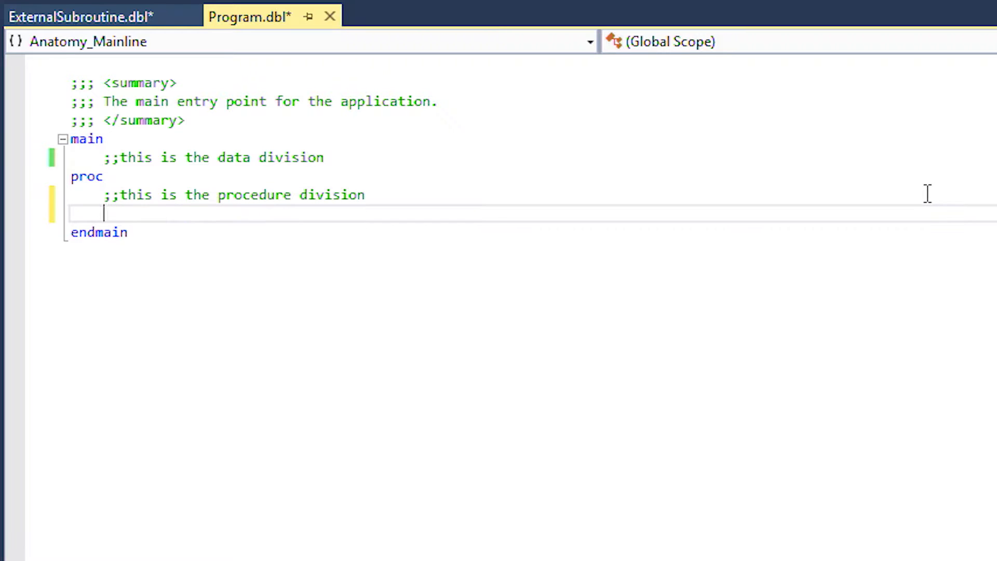
type("xcall")
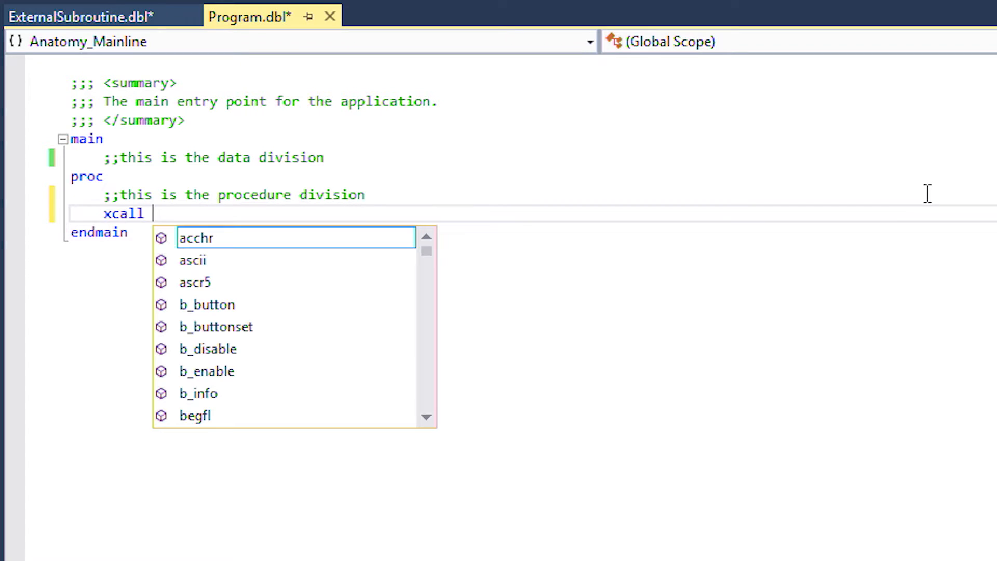
type("ExternalSubroutine")
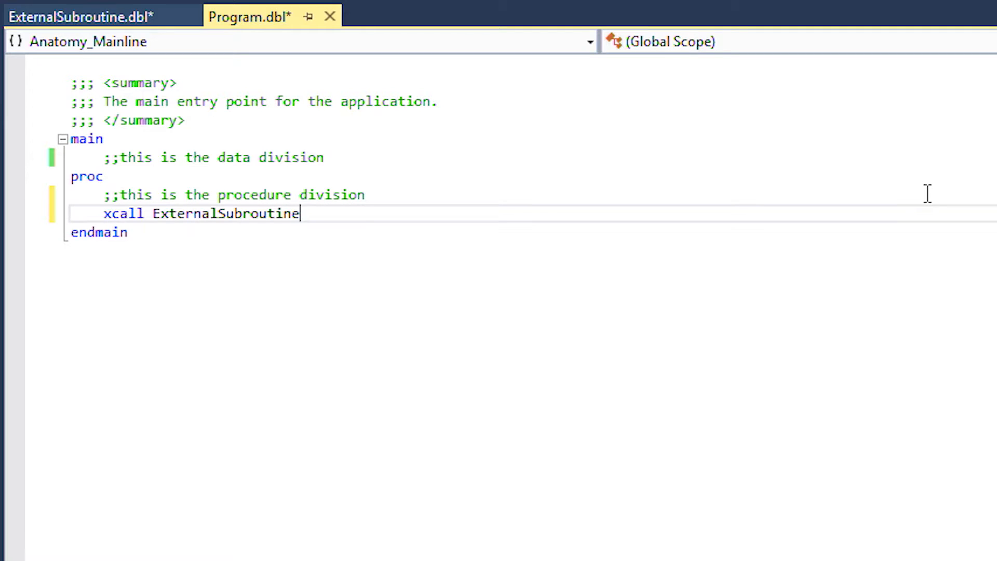
type("(")
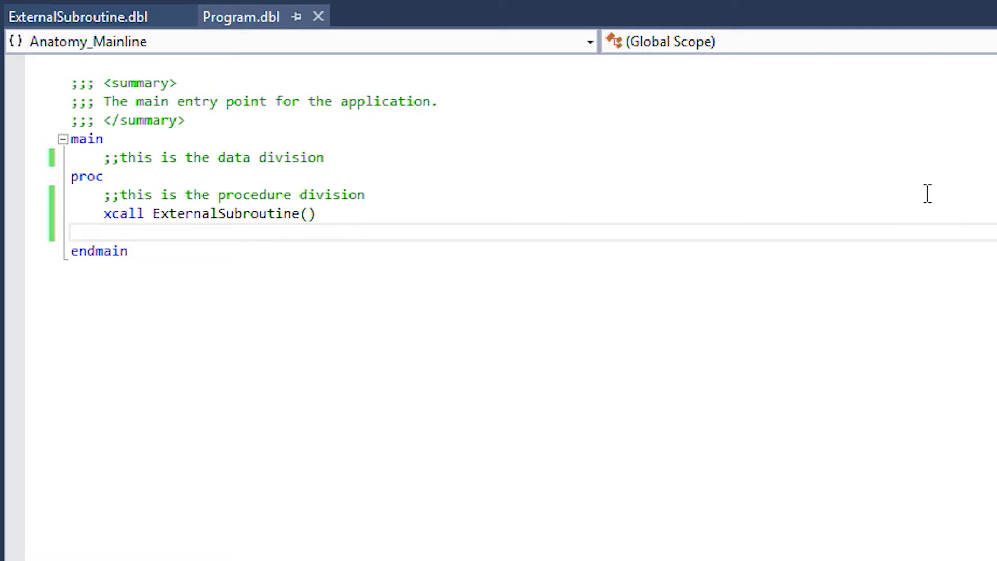
double_click(124, 213)
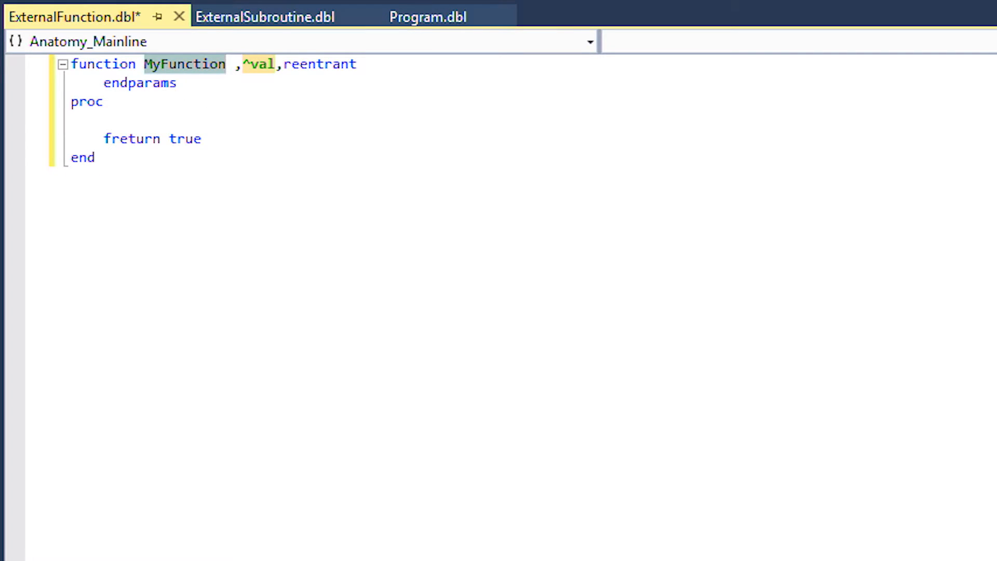
Rename MyFunction to ExternalFunction and add data and procedure division comments
type("External")
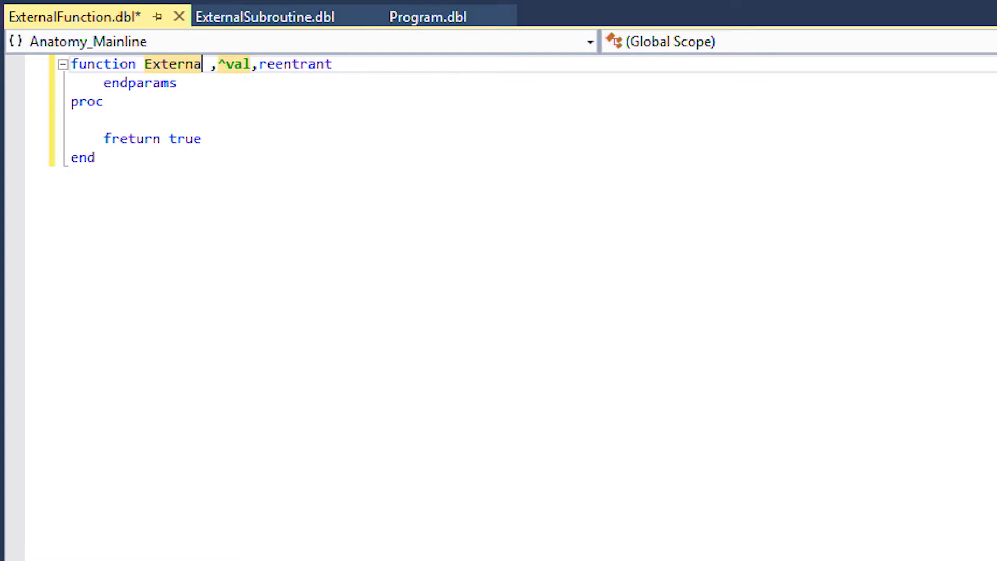
type("lFunction")
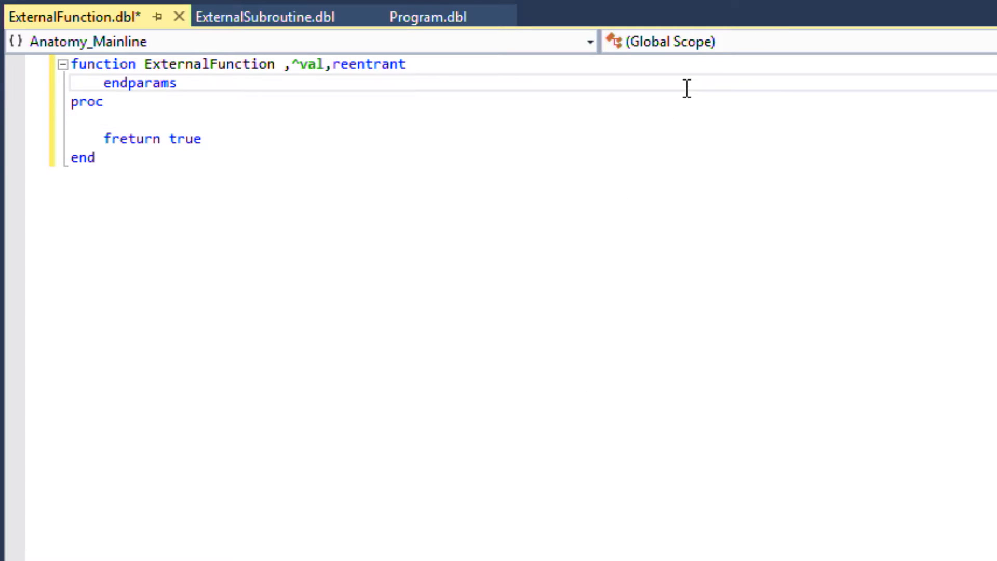
type(";;this is the data division")
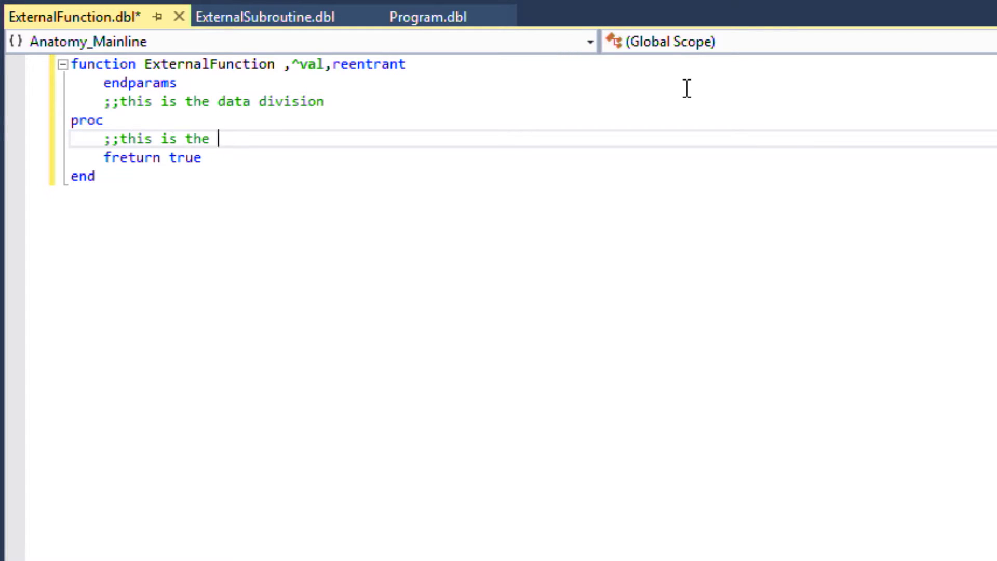
type("procedure division")
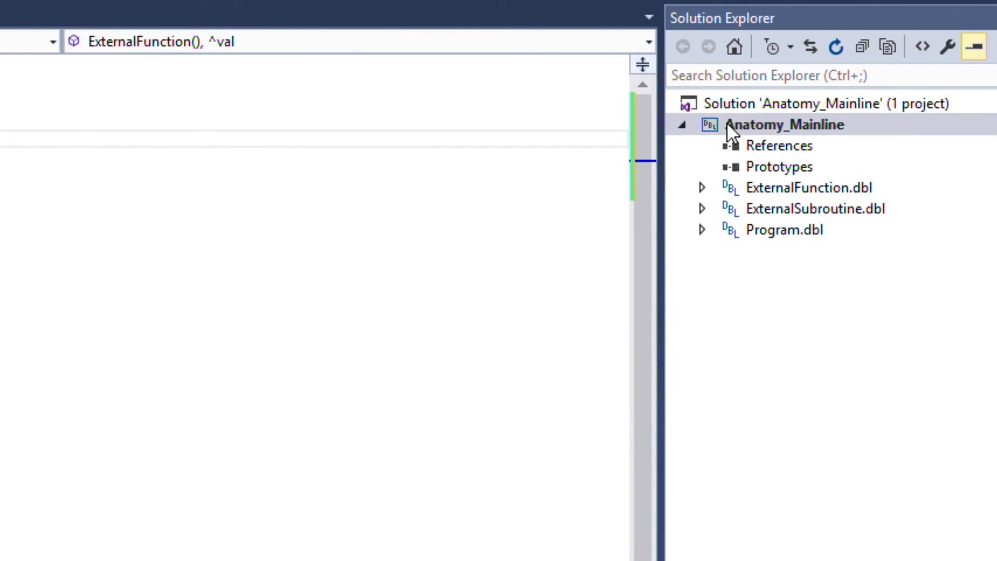
Add a Code File named BasicClass.dbc to the Anatomy_Mainline project
right_click(784, 124)
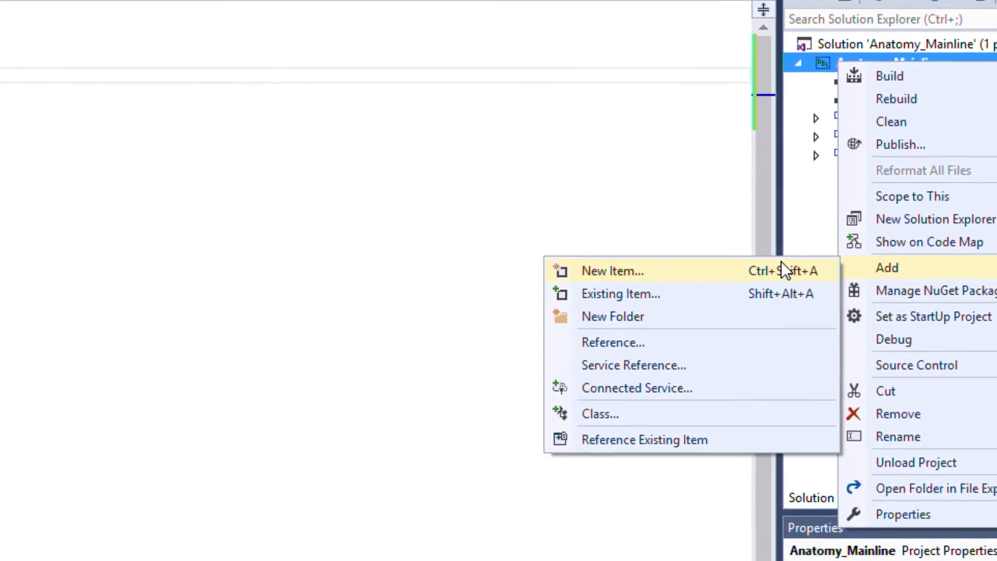
left_click(612, 270)
type("BasicCla")
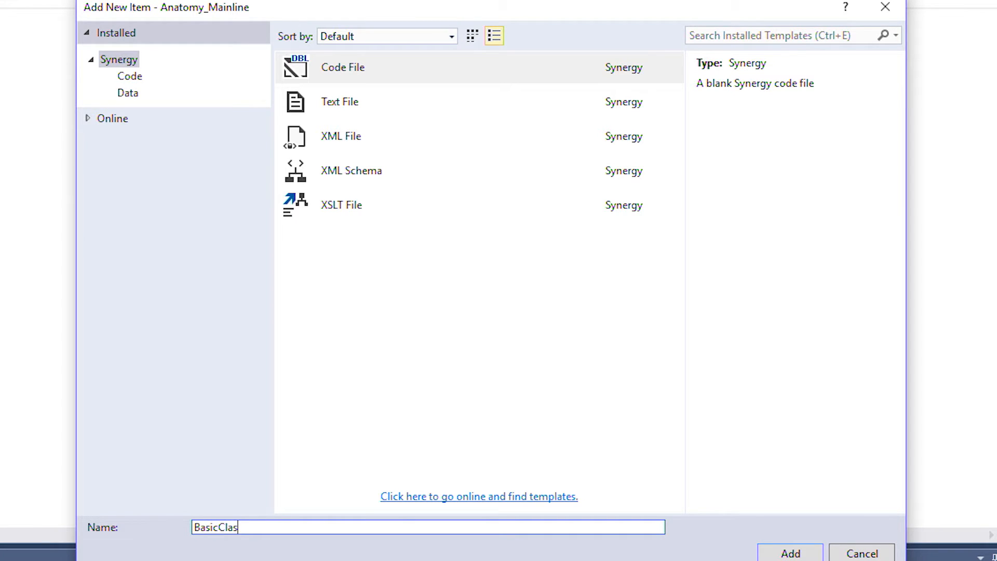
type("s.")
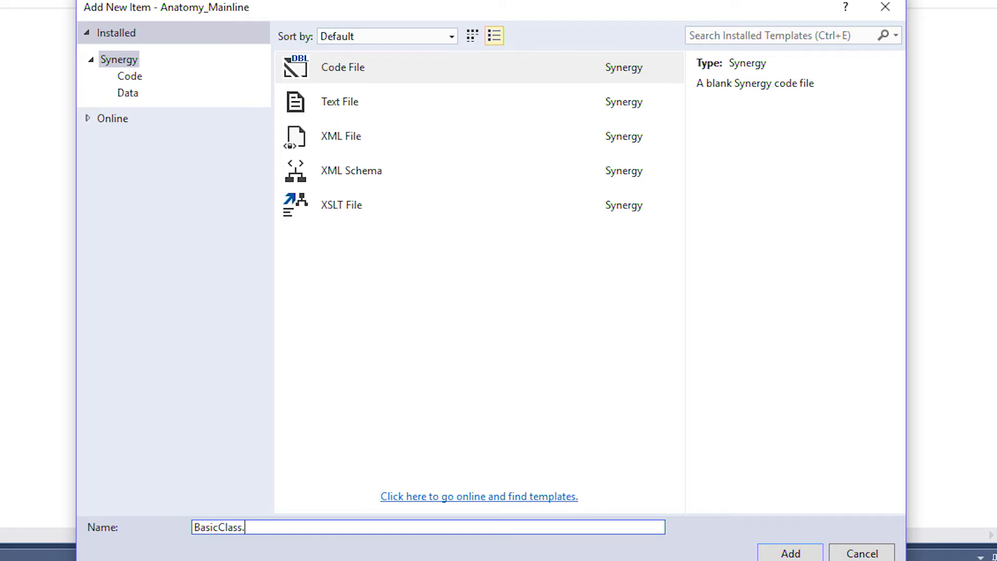
type("dbc")
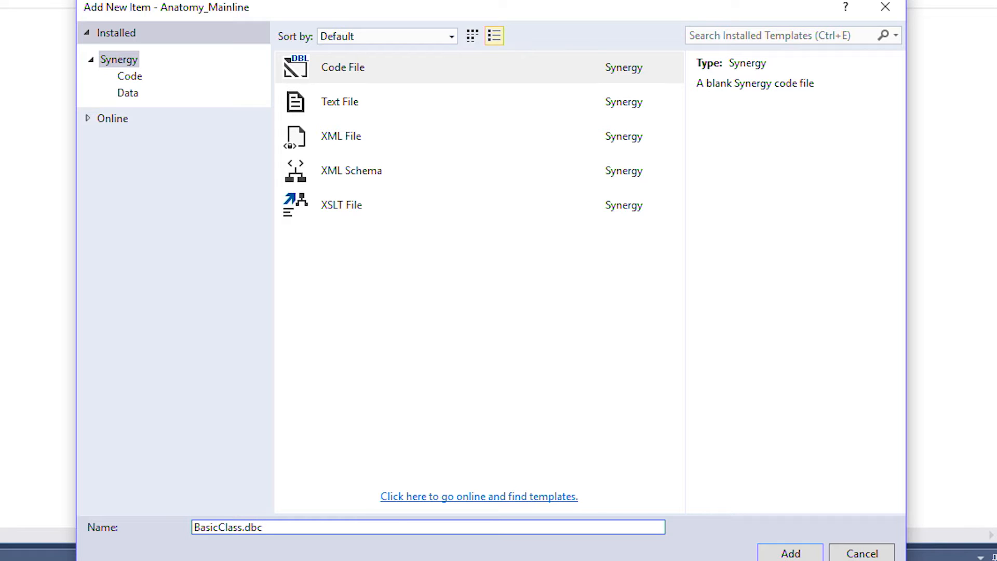
left_click(790, 551)
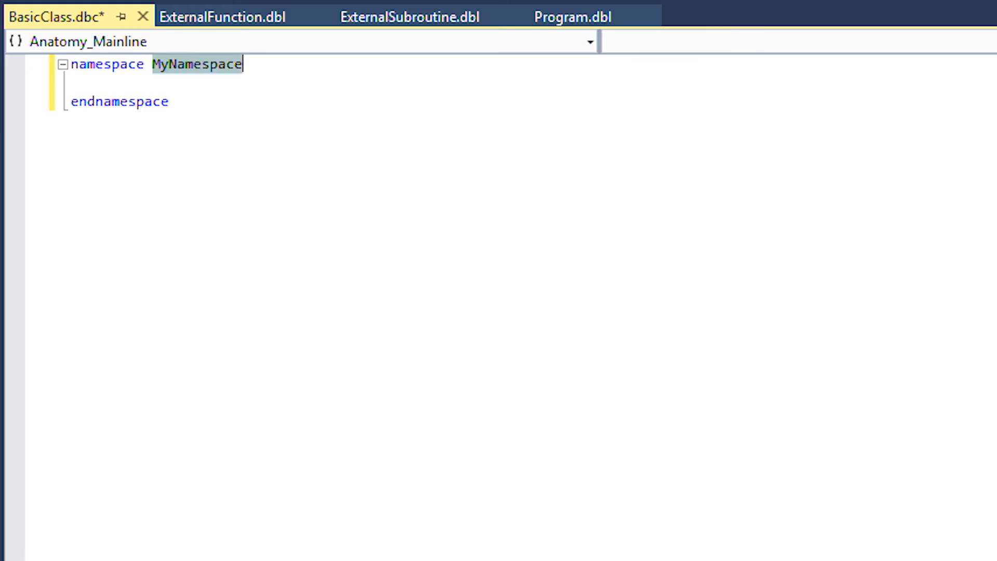
Rename the namespace to ProgramNameSpace and class to ProgramClass, adding public ClassMethod
type("ProgramNameSpace")
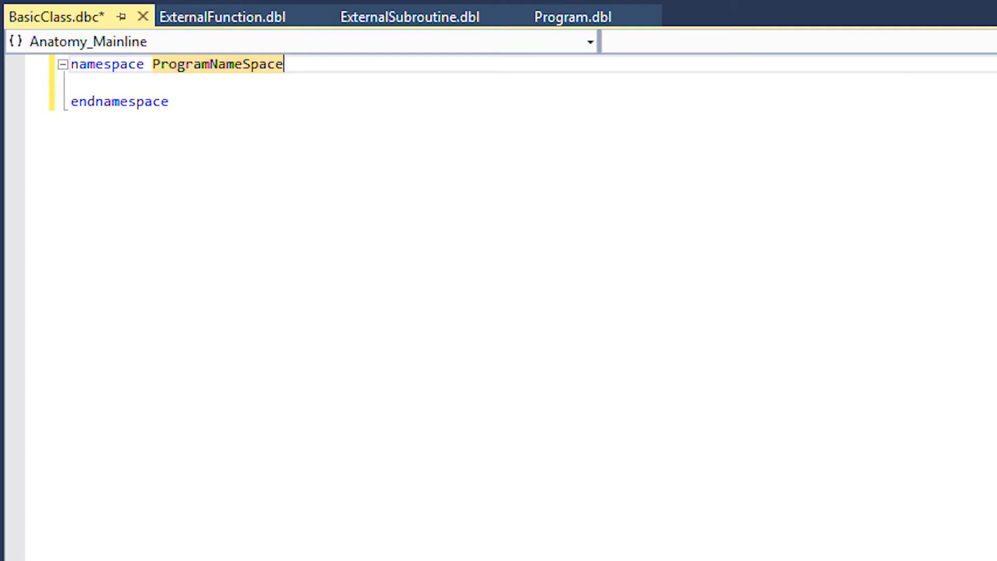
type("class MyClass")
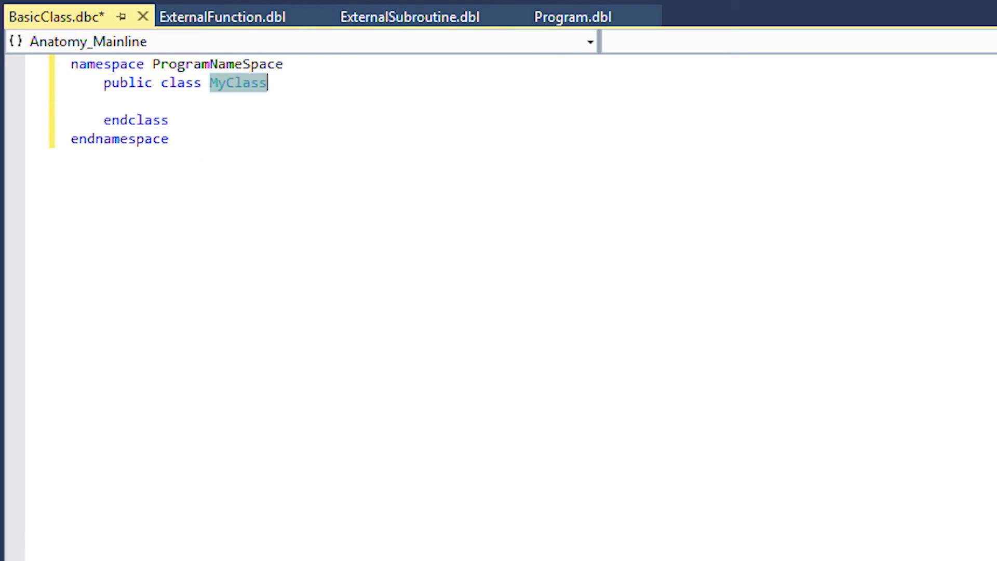
type("ProgramClass")
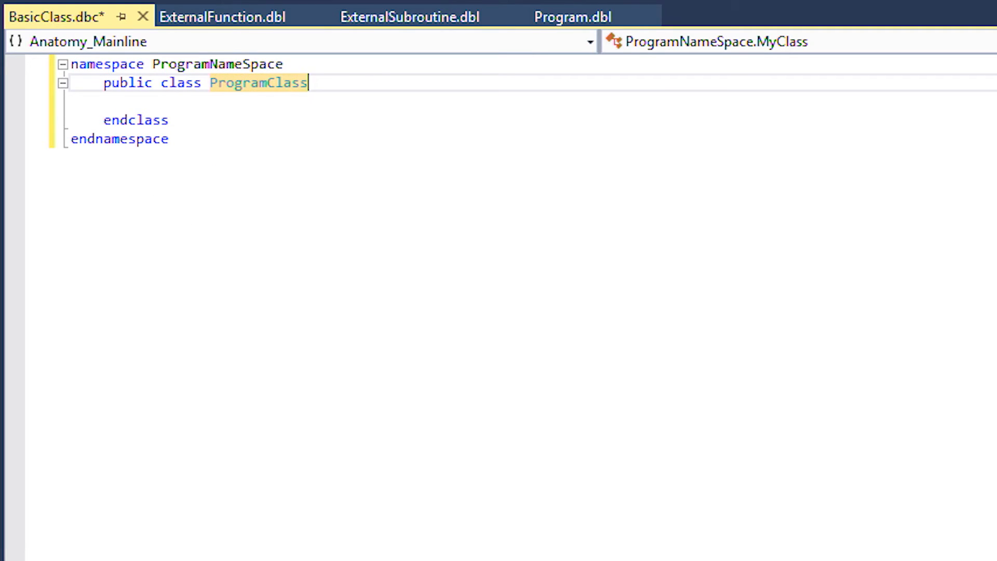
type("public method Class, void")
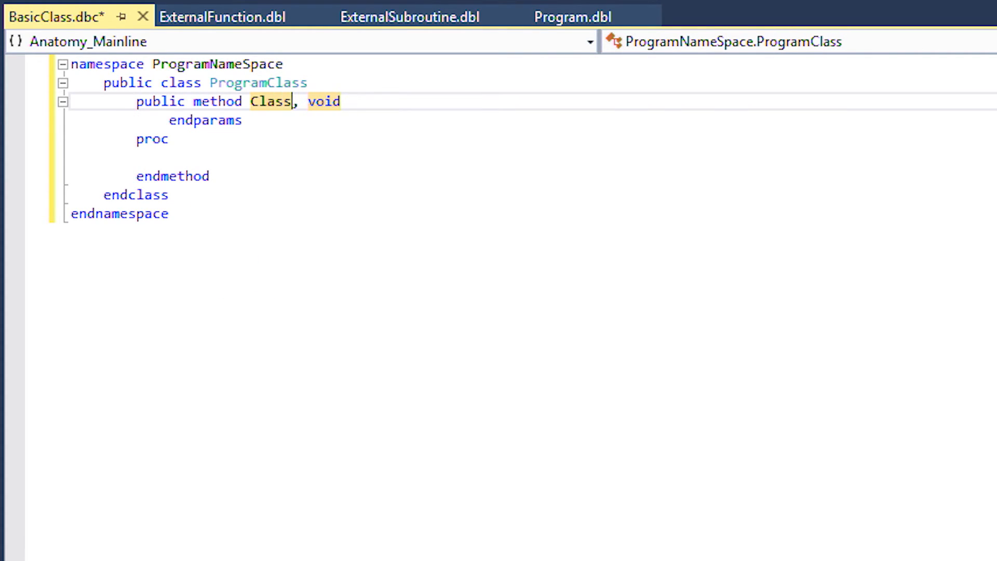
type("Method")
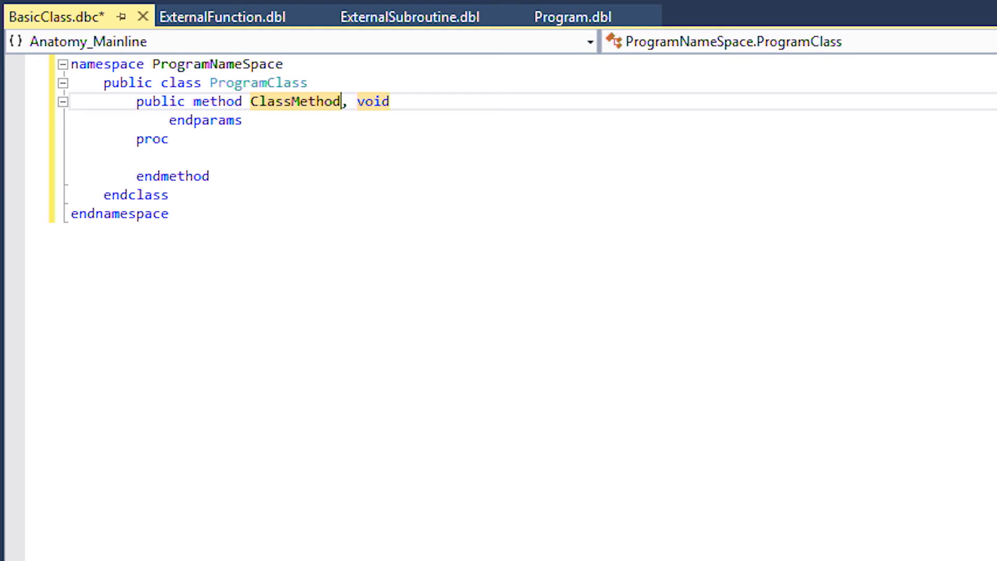
Comment ClassMethod's data and procedure divisions, then revisit Program.dbl and ExternalSubroutine.dbl
type(";;this is the data division")
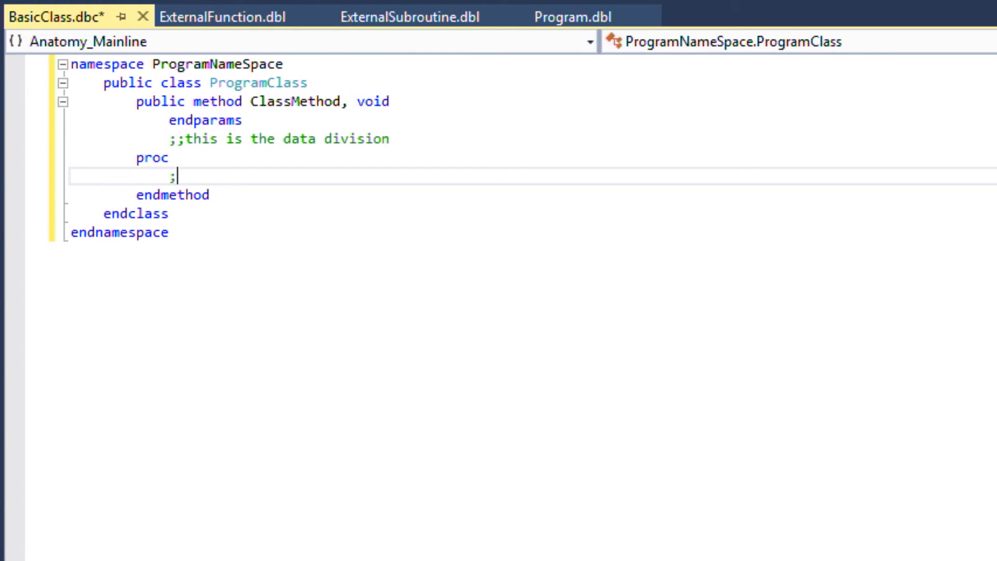
type(";this is the procedure d")
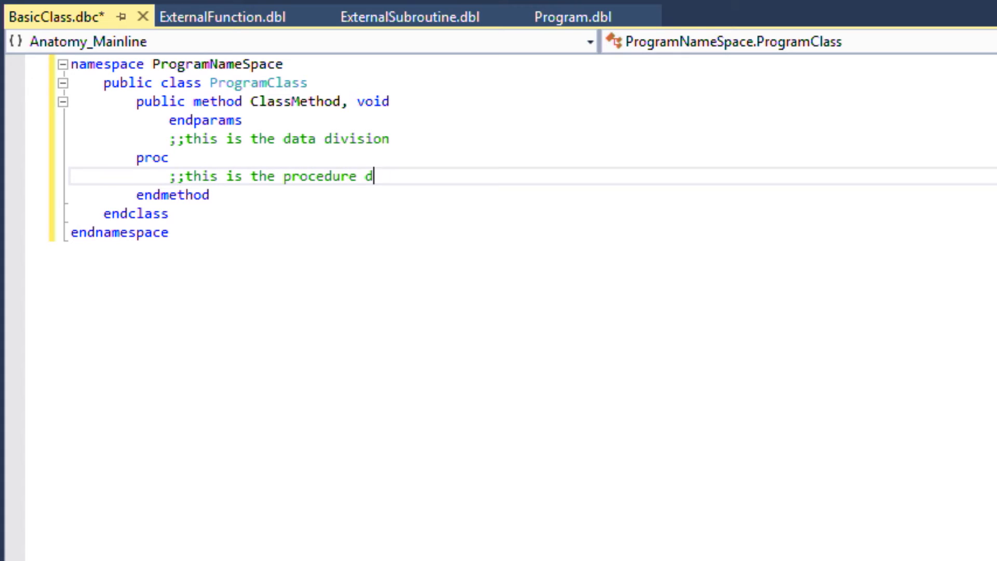
type("ivision")
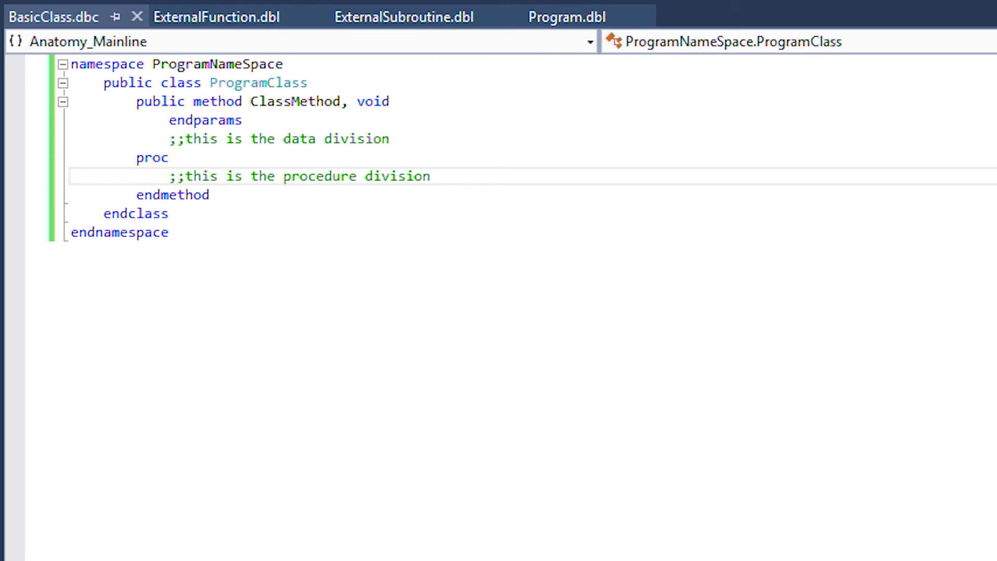
left_click(566, 16)
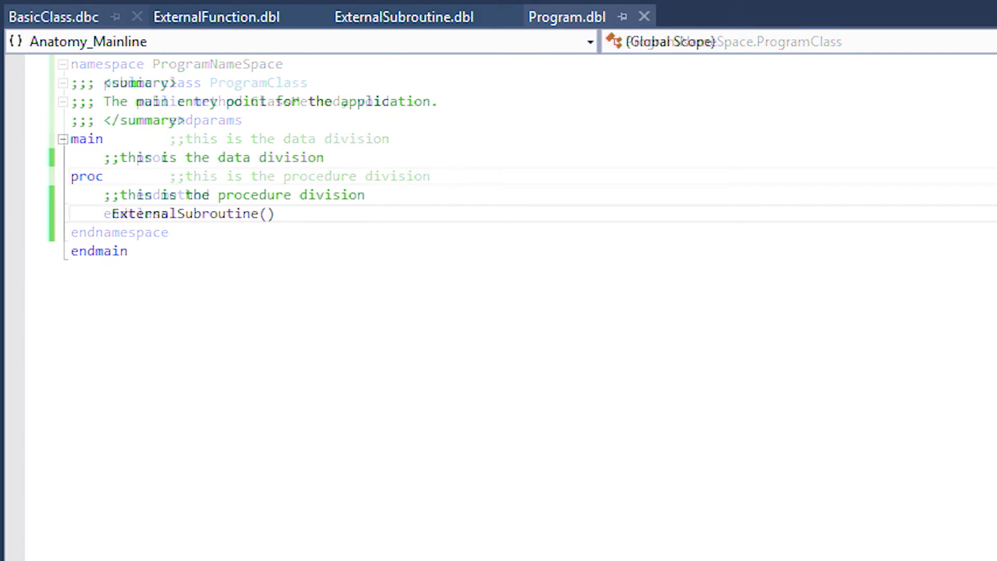
left_click(403, 16)
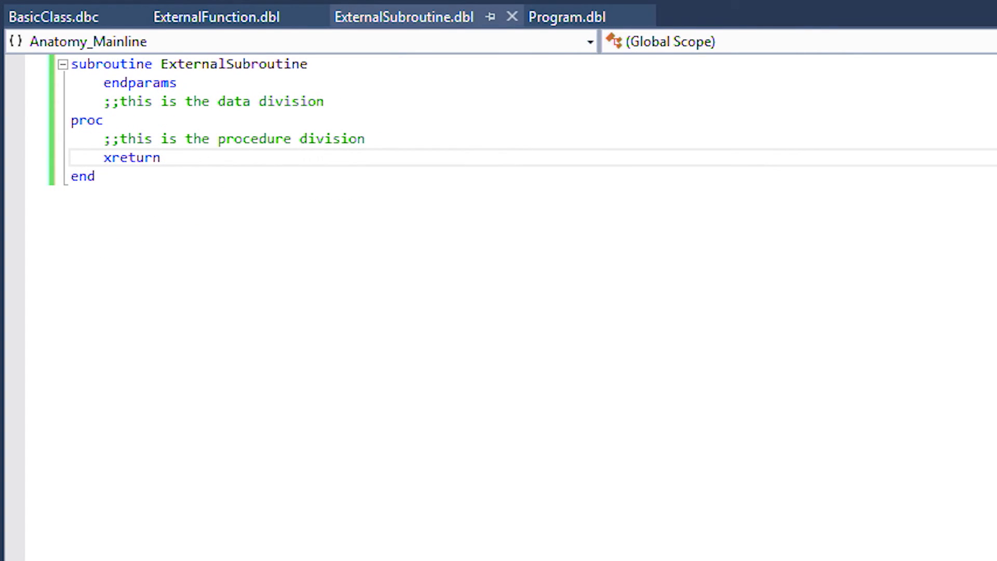